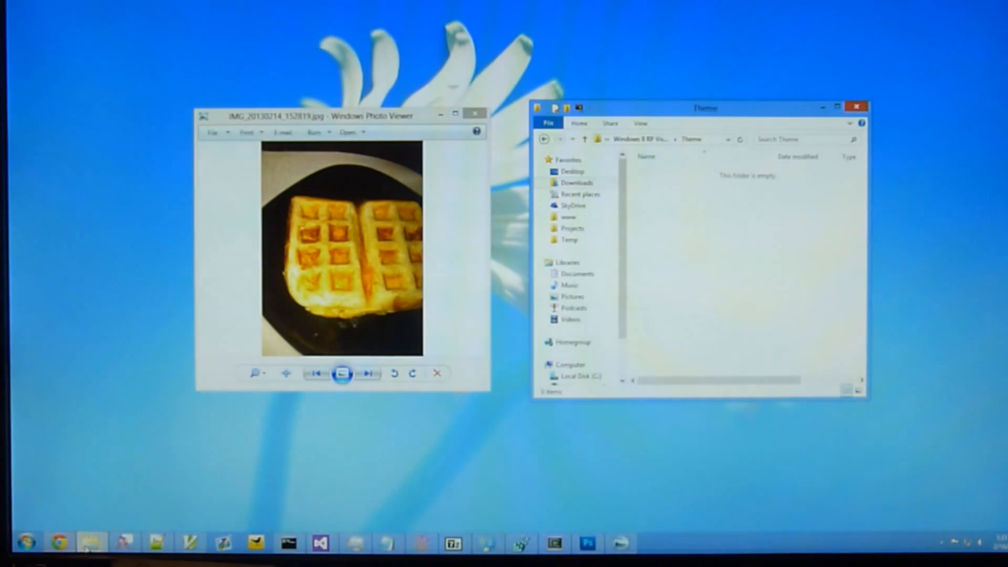
pyautogui.moveTo(88, 543)
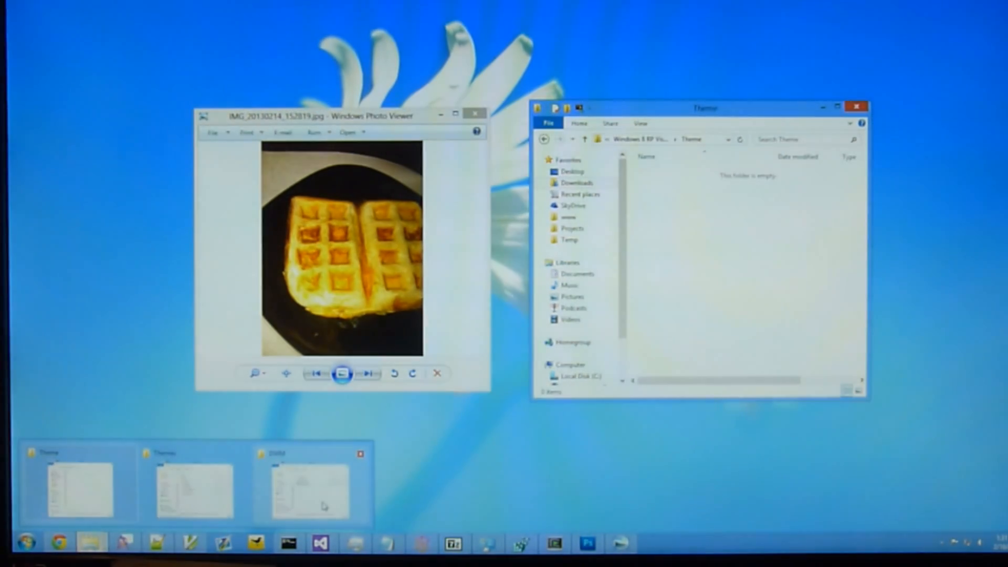
# - Bring the DWM folder window forward and select DWMLoader.exe
pyautogui.click(312, 488)
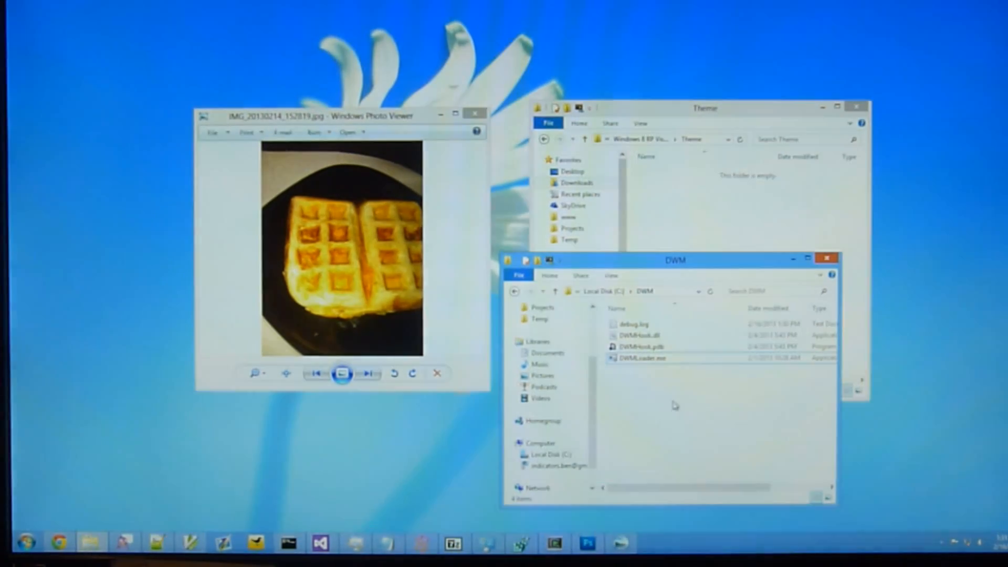
pyautogui.click(642, 357)
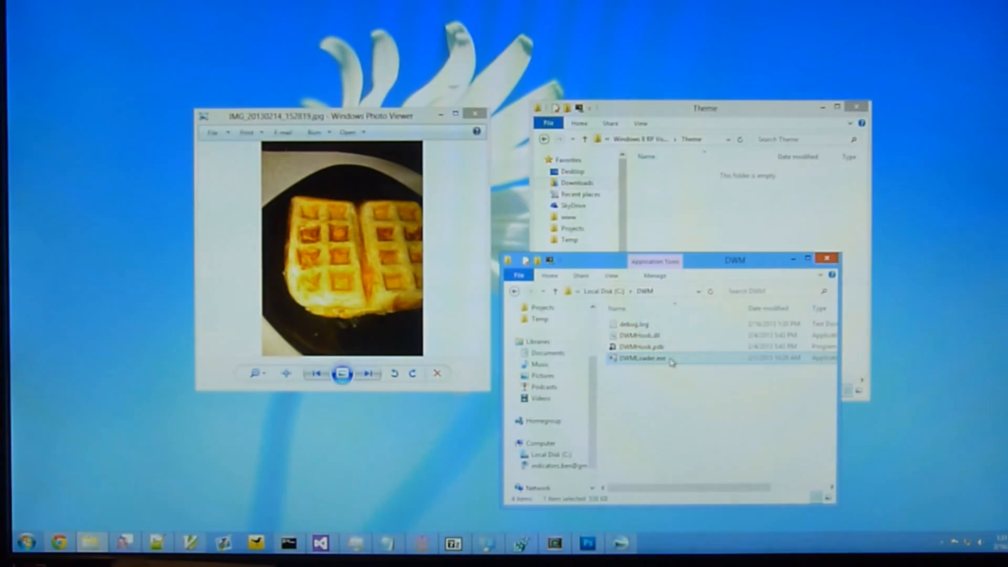
pyautogui.moveTo(643, 358)
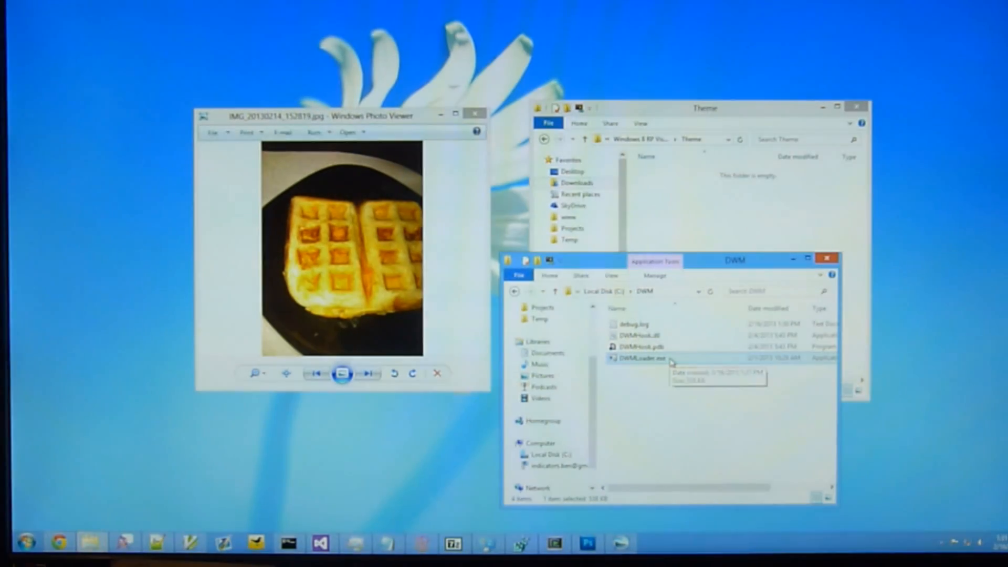
# - Launch DWMLoader.exe and dismiss the PREVIEW ONLY!!! warning
pyautogui.doubleClick(638, 357)
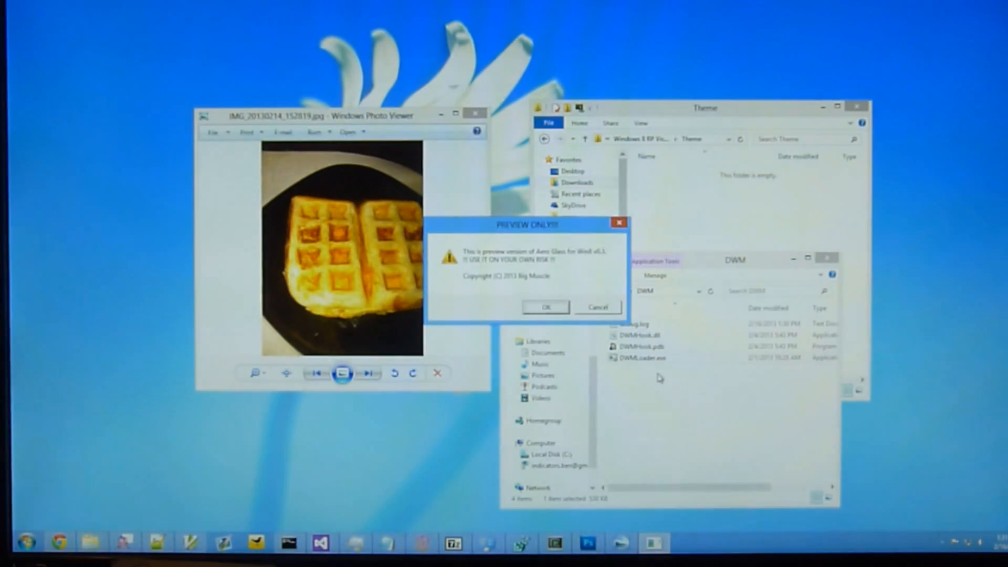
pyautogui.click(545, 306)
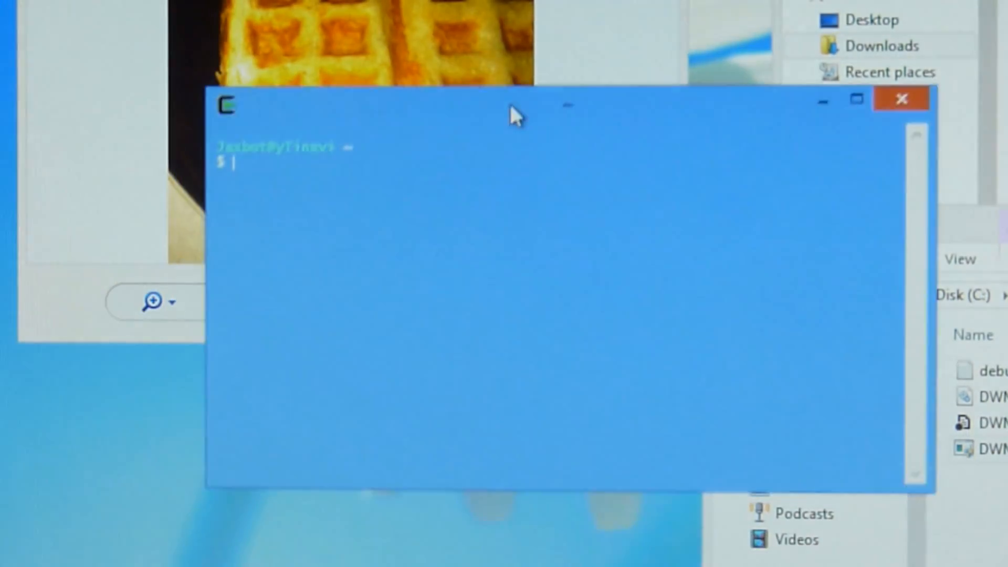
# - Move the mintty terminal window up and to the left
pyautogui.moveTo(515, 105); pyautogui.dragTo(421, 35)
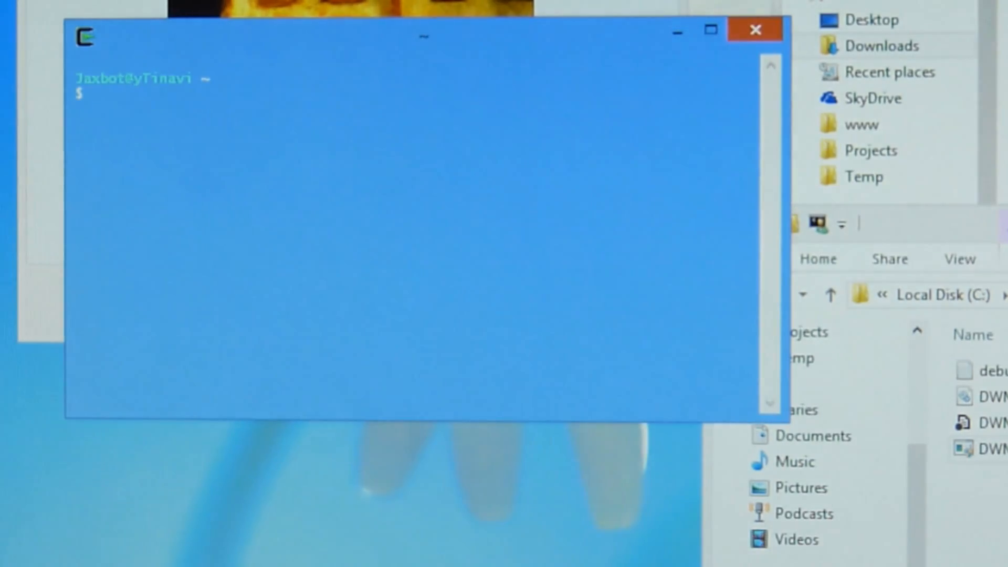
pyautogui.moveTo(591, 142)
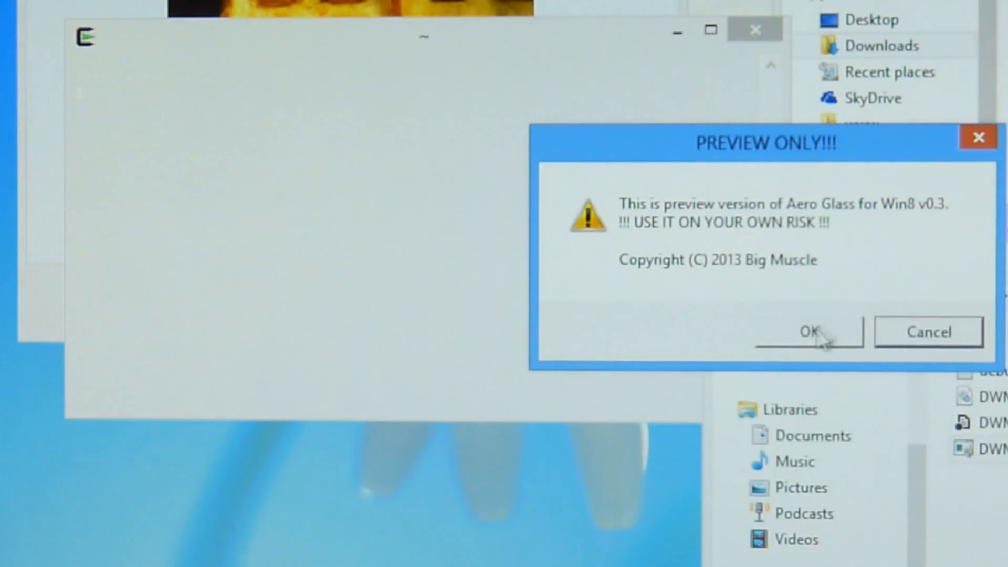
# - Accept the PREVIEW ONLY!!! warning so Aero Glass loads
pyautogui.click(808, 331)
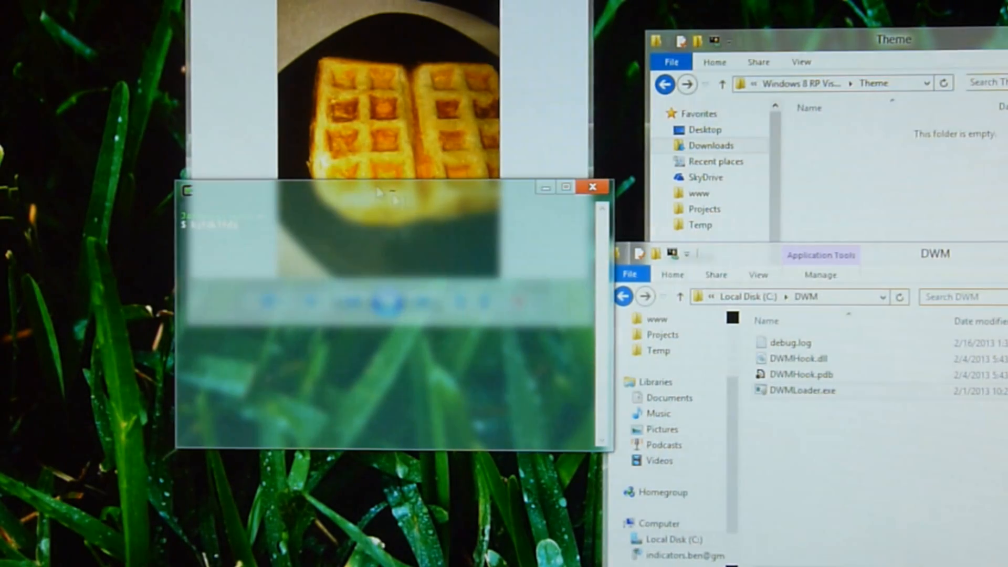
pyautogui.moveTo(492, 206)
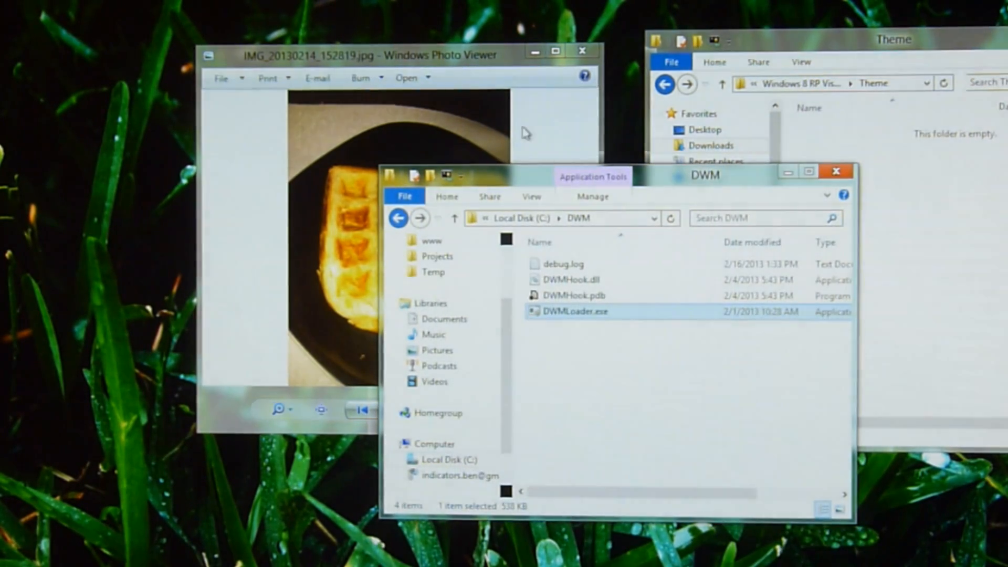
# - View the dwm.exe console's load report, then bring the waffle photo window forward
pyautogui.click(837, 171)
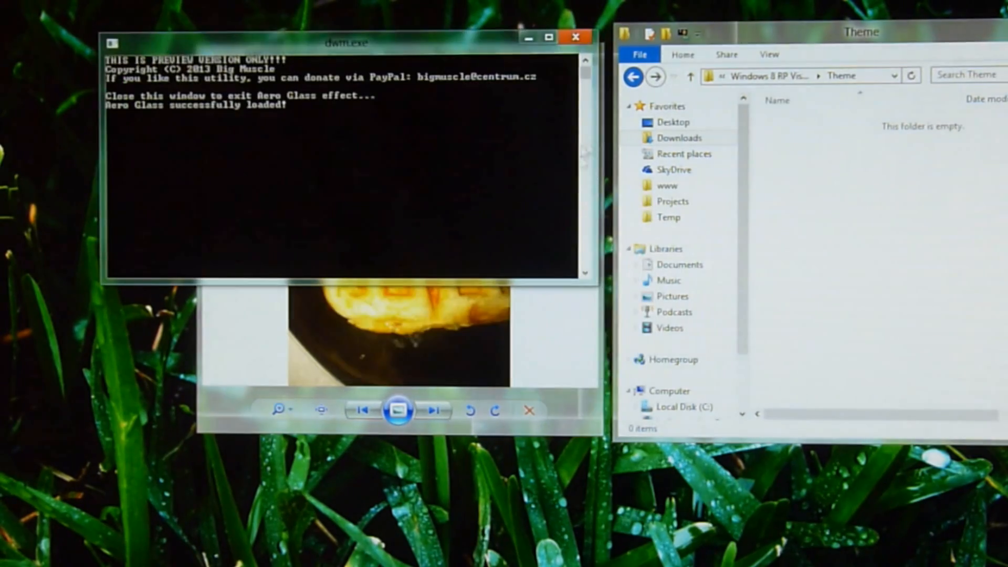
pyautogui.moveTo(482, 122)
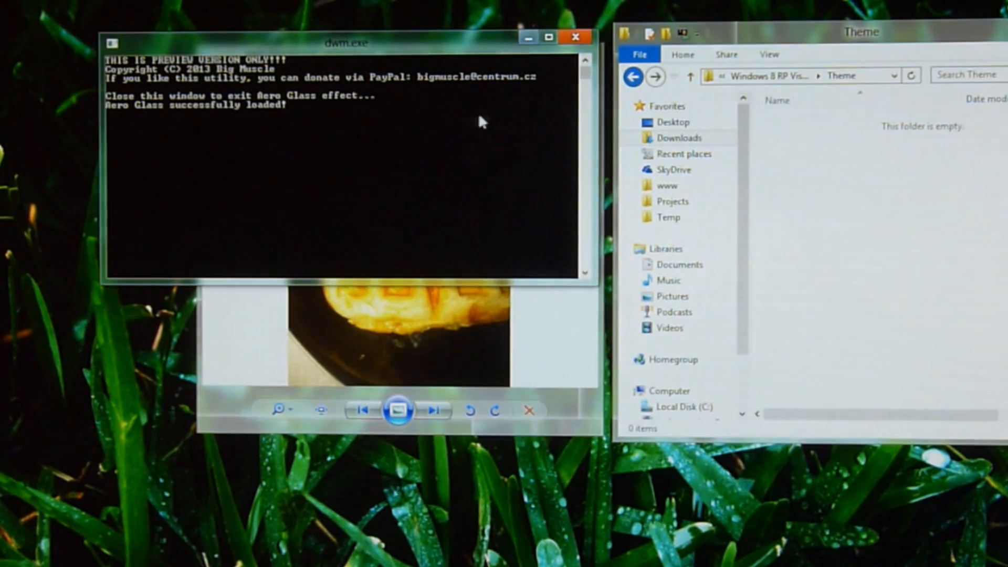
pyautogui.moveTo(503, 96)
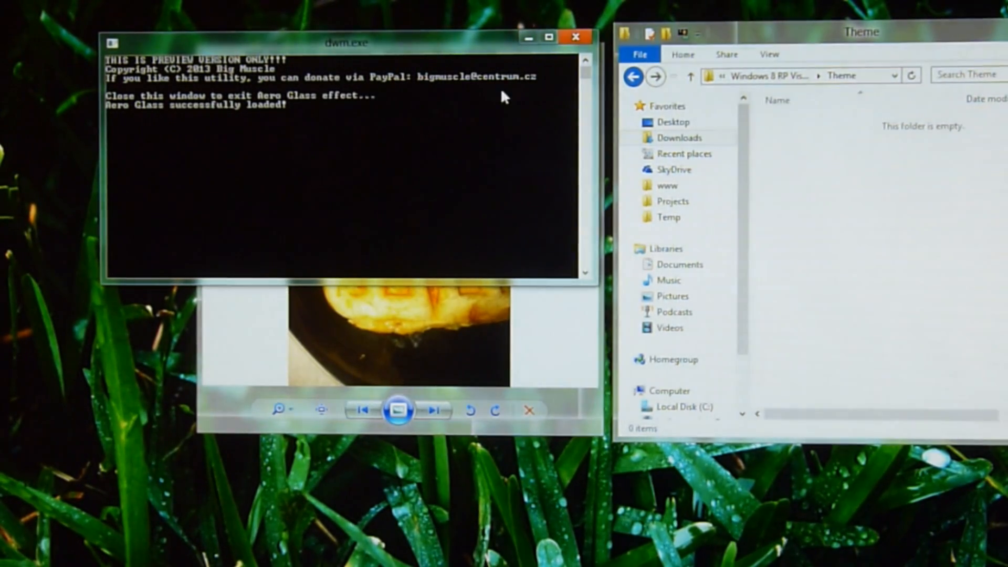
pyautogui.moveTo(462, 82)
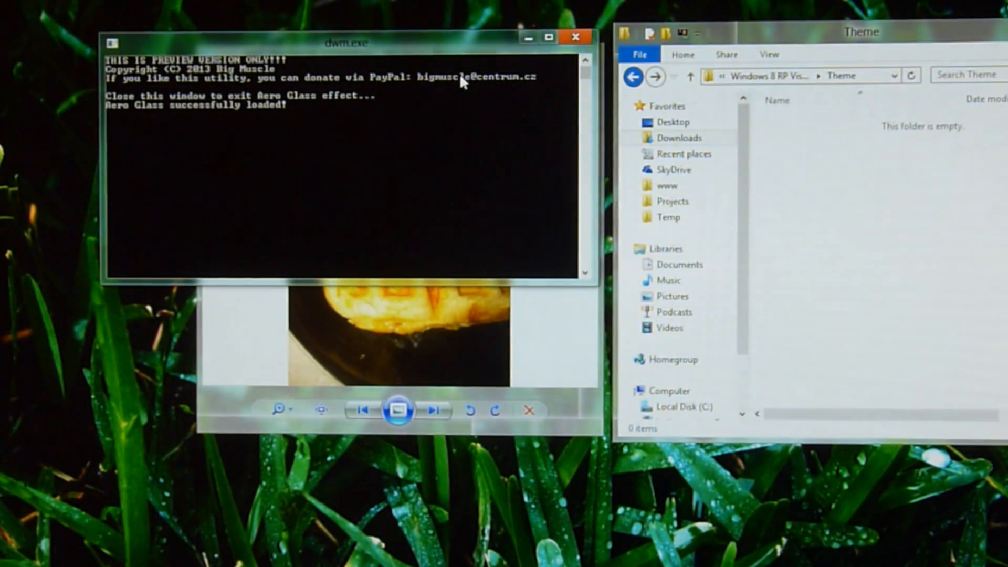
pyautogui.click(575, 37)
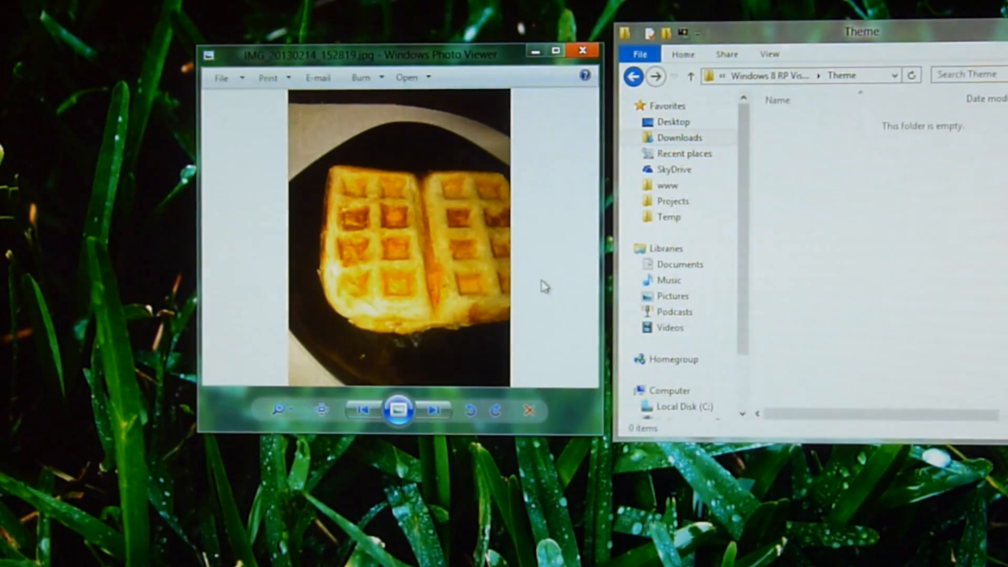